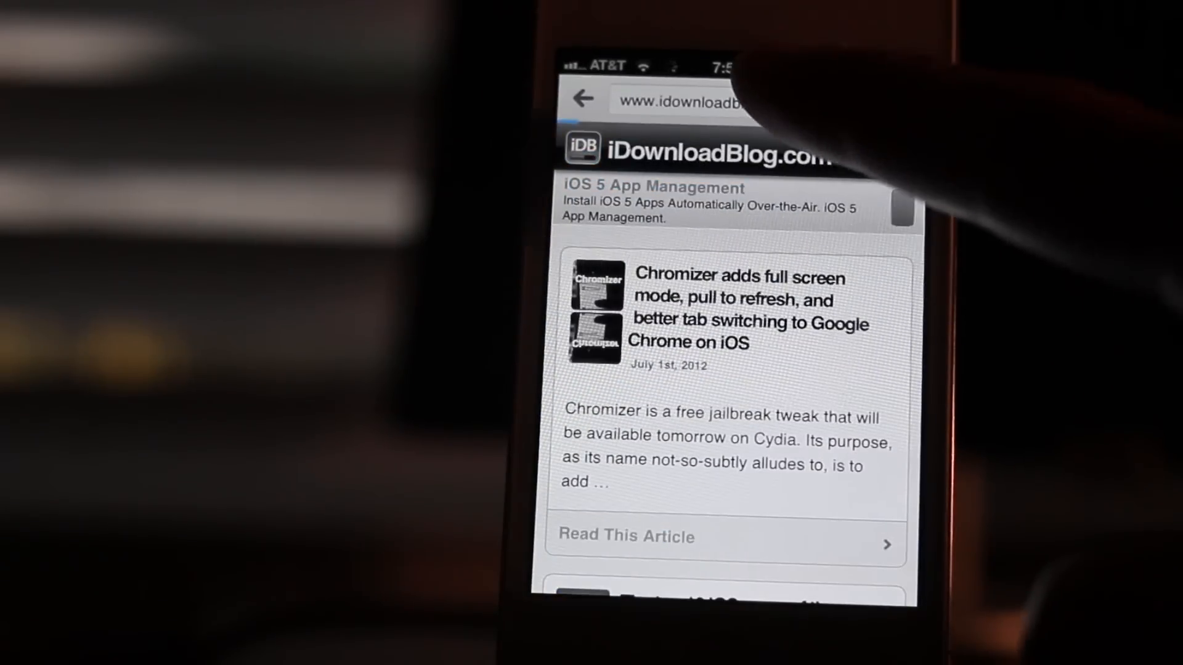
Step: Enter .com in the address bar, surfacing suggestions like ESPN Home and iDownloadBlog
{"action": "left_click", "coordinate": [682, 101]}
{"action": "type", "text": ".com"}
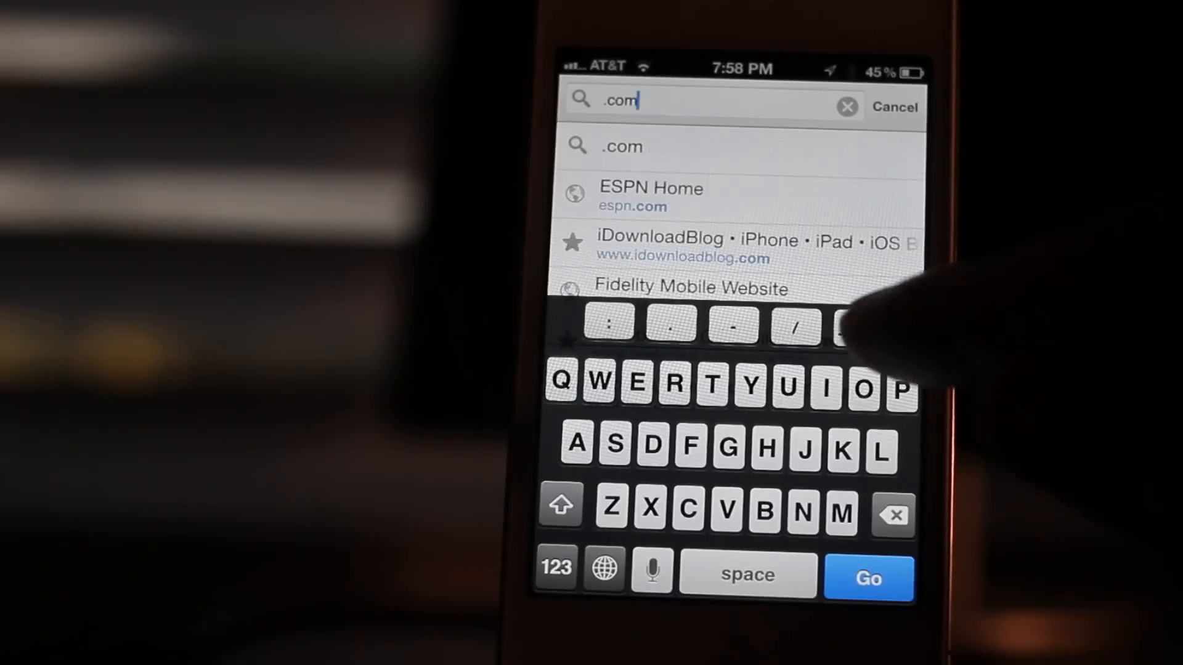
Step: View the installed ChromeURL 1.0.0 tweak's details in Cydia
{"action": "left_click", "coordinate": [858, 330]}
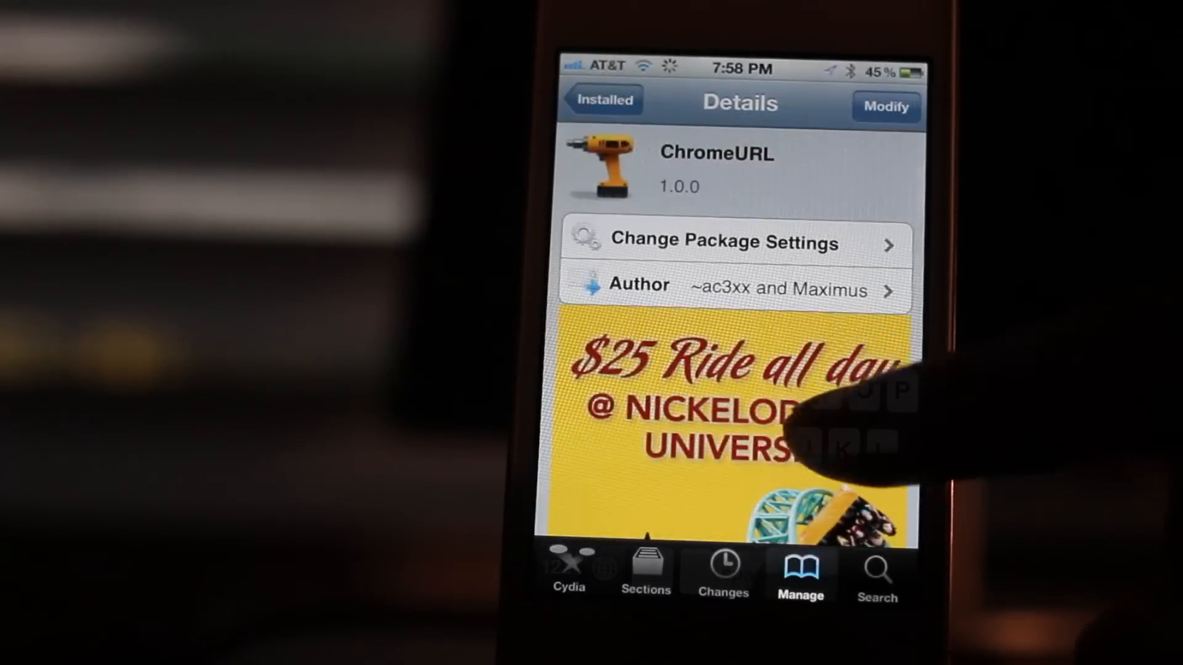
{"action": "scroll", "scroll_direction": "down", "scroll_amount": 3}
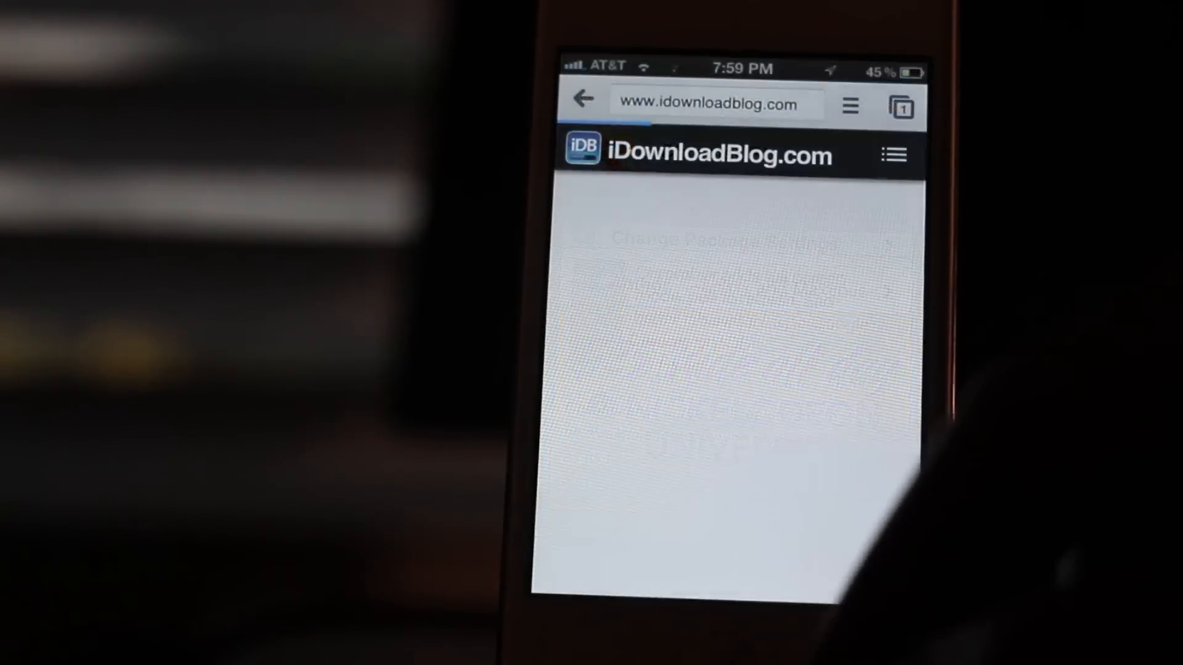
Step: Enter daringfireball in the address bar with the web-address keyboard now offering the .com key
{"action": "left_click", "coordinate": [713, 104]}
{"action": "type", "text": "dari"}
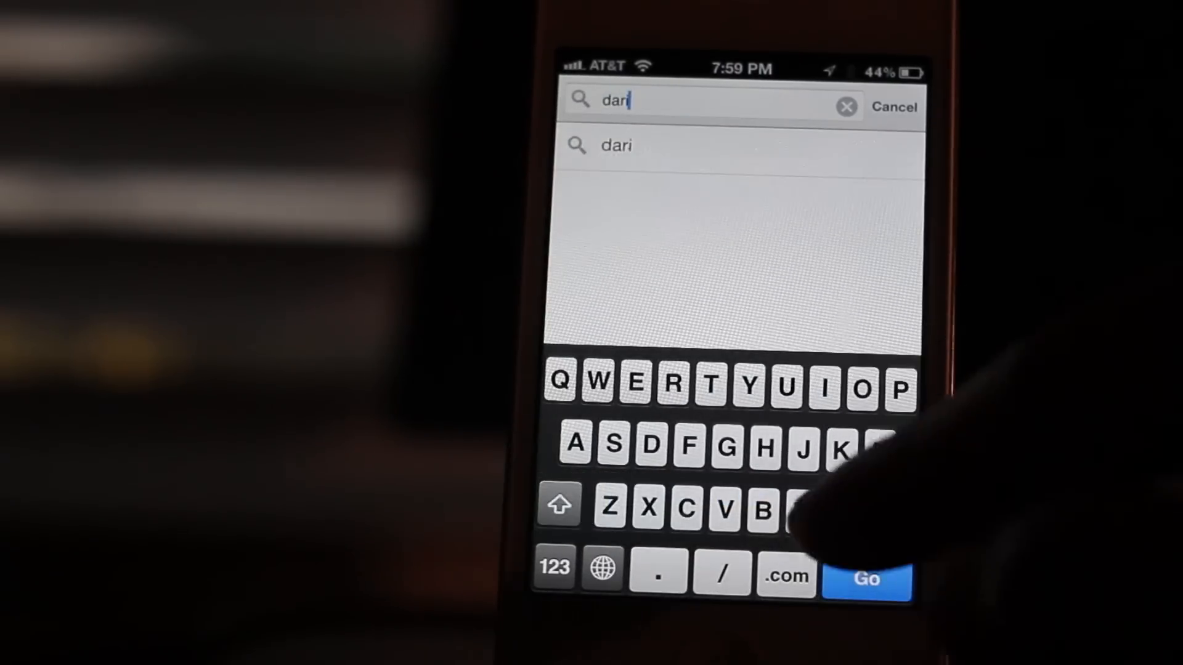
{"action": "type", "text": "ngfireb"}
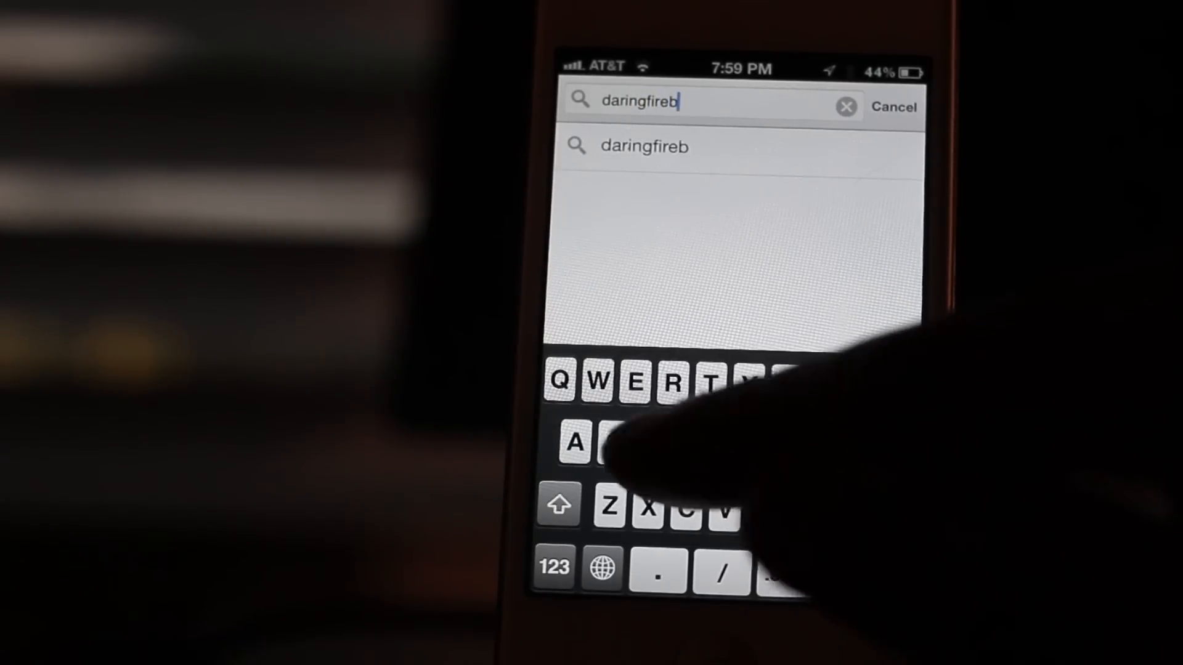
{"action": "type", "text": "all"}
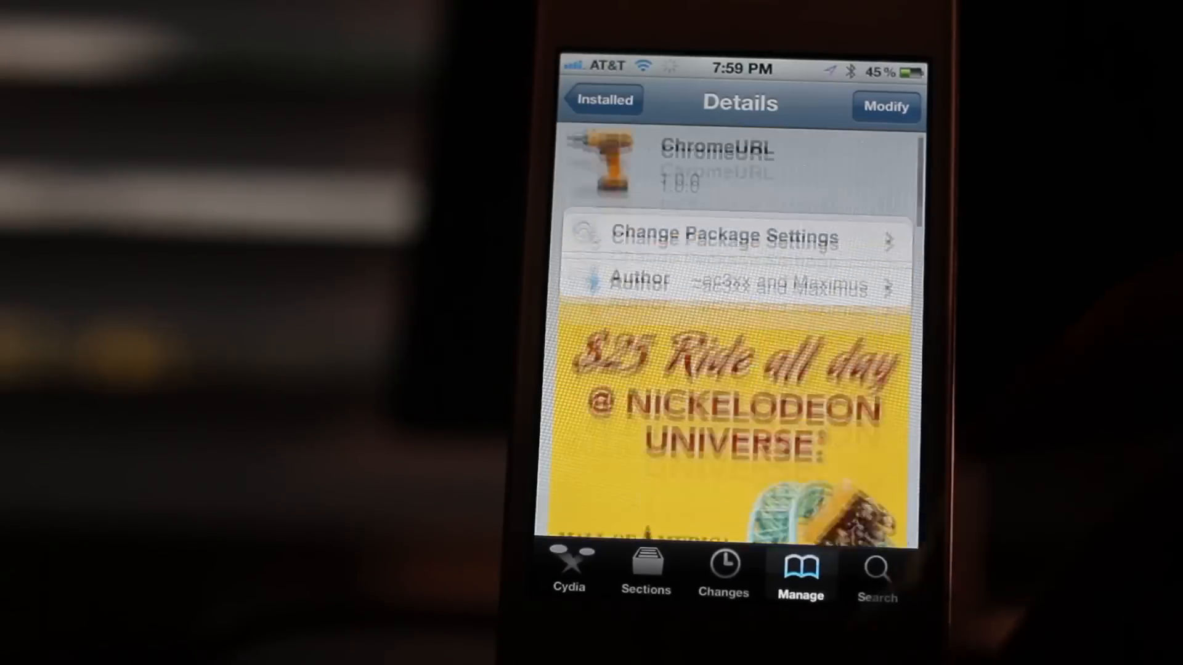
{"action": "scroll", "scroll_direction": "down", "scroll_amount": 3}
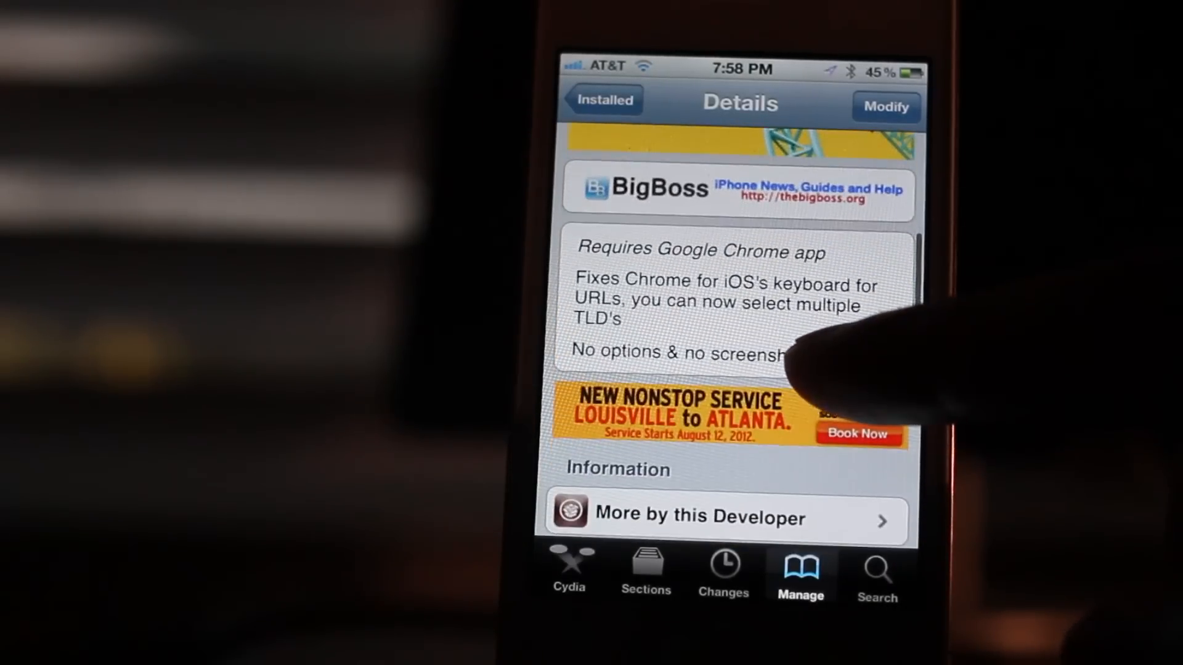